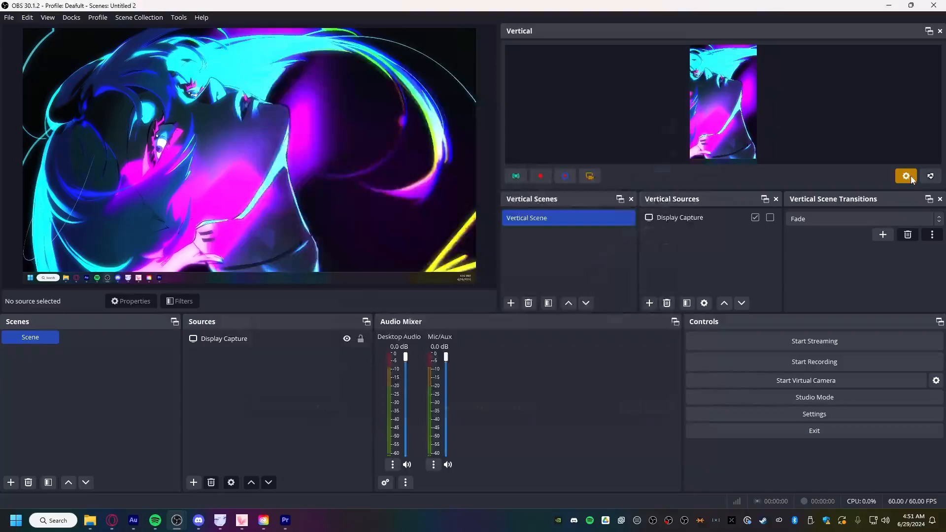
Step: Set the Vertical canvas resolution to 1920x1080 so its preview turns landscape
click(905, 176)
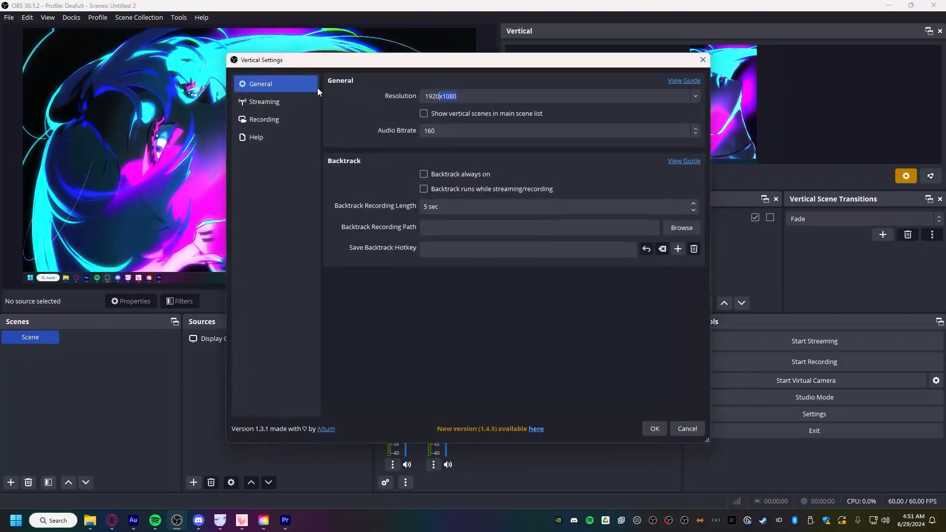
click(685, 428)
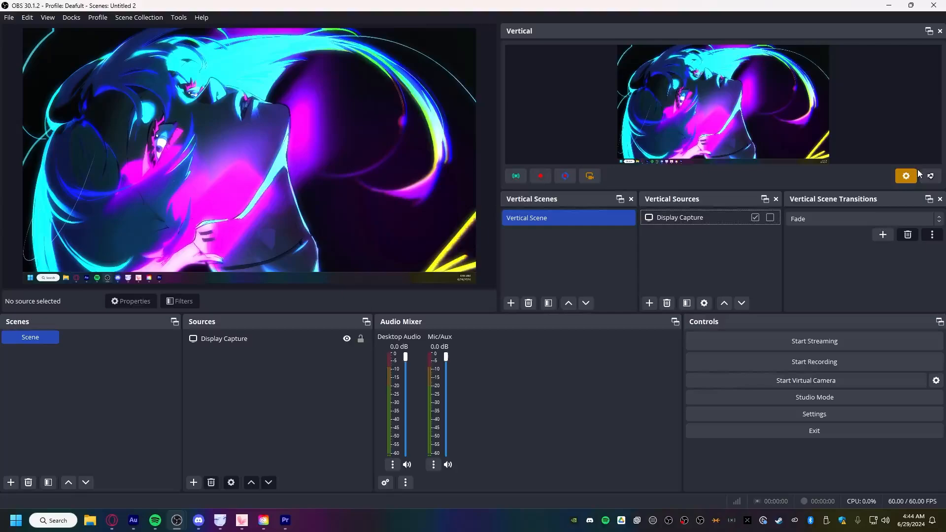
click(905, 175)
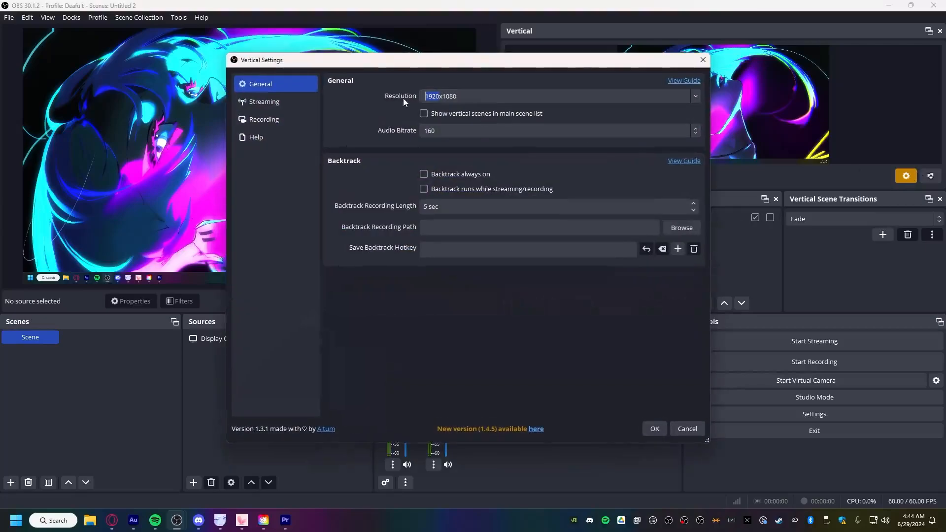
click(687, 428)
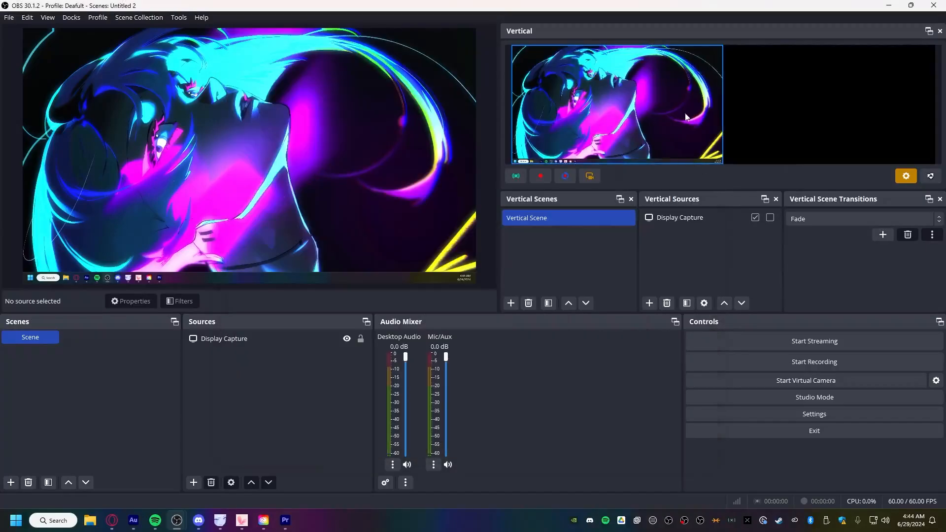
Step: Add a Spout2 Capture avatar and Color Source to the vertical scene, then select the main Display Capture
click(650, 302)
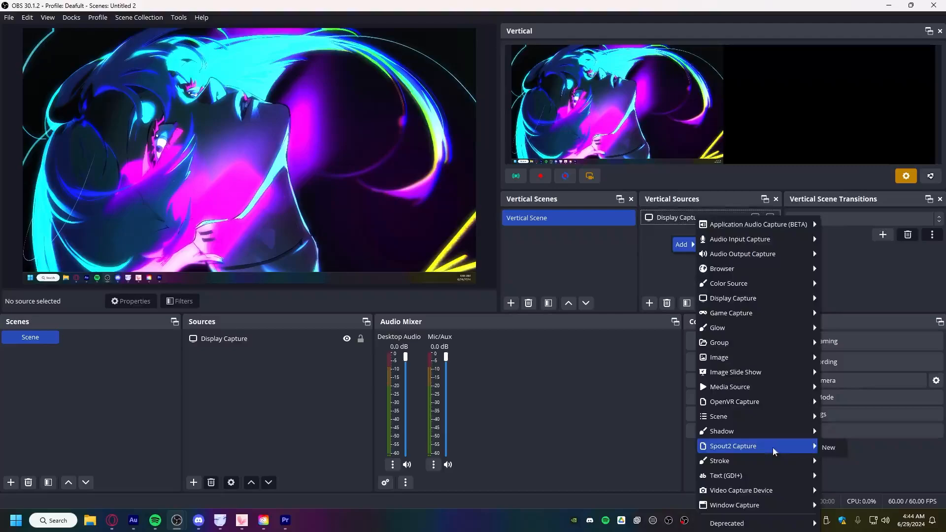
click(827, 447)
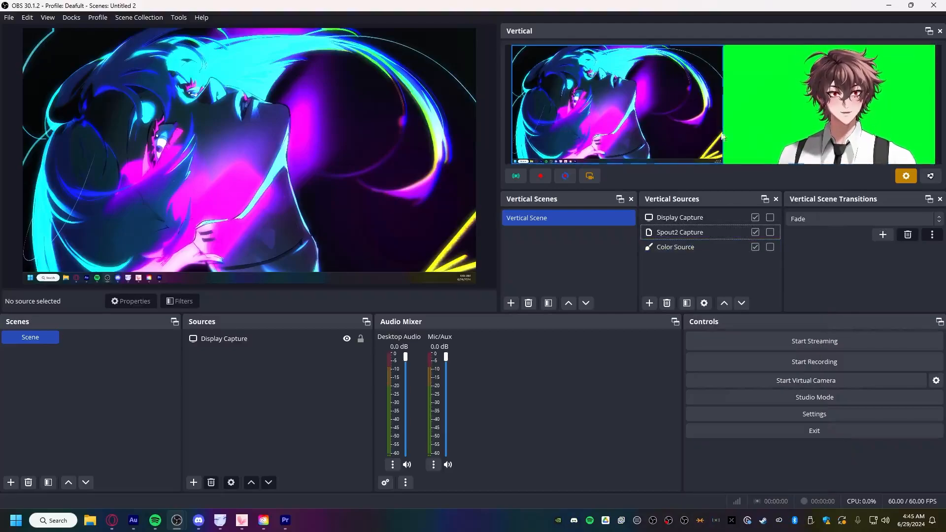
click(224, 338)
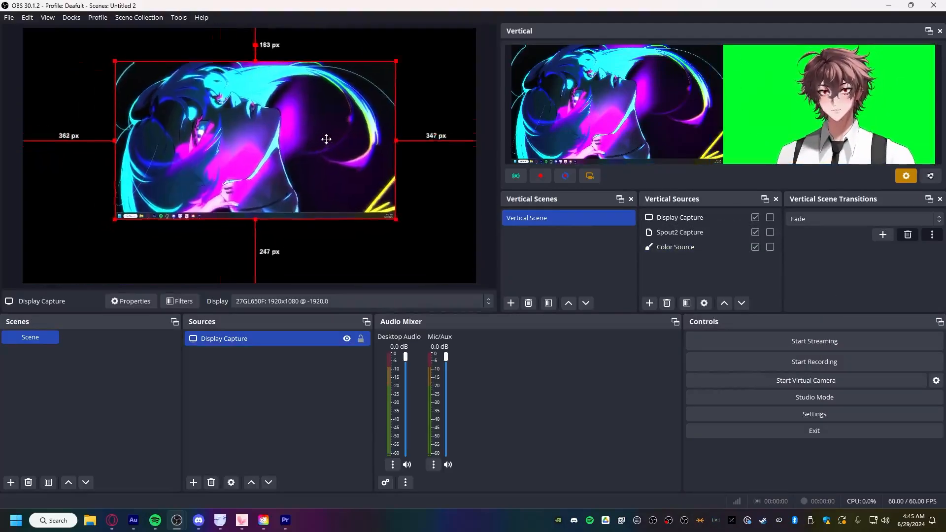